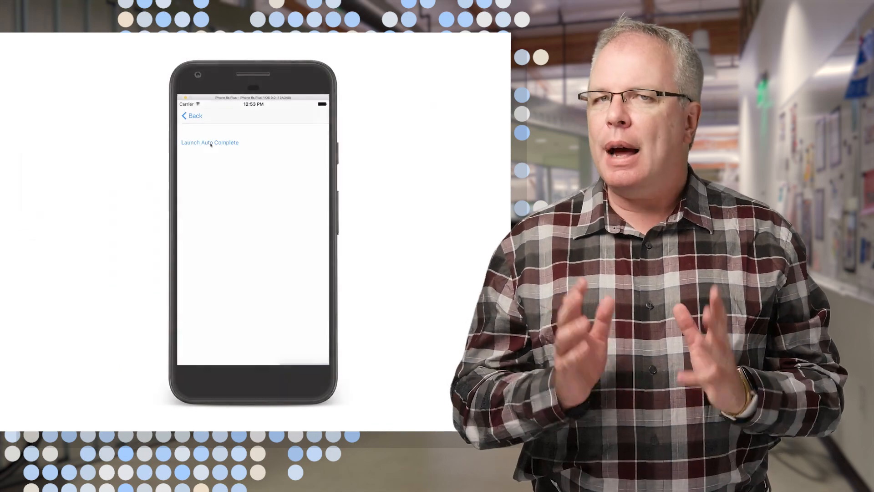
Search 'hogwarts sch' and select Hogwarts Schule für Hexerei und Zauberei to show its address and coordinates.
click(209, 142)
text(hogwarts sch)
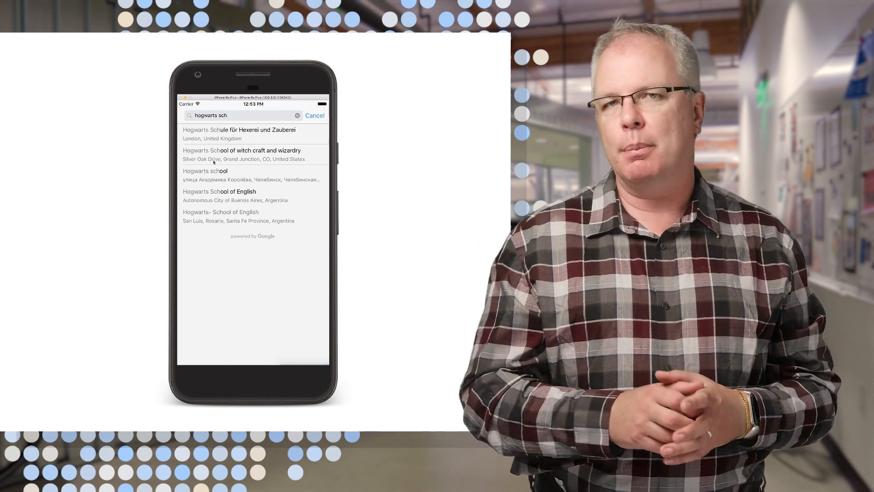
click(239, 133)
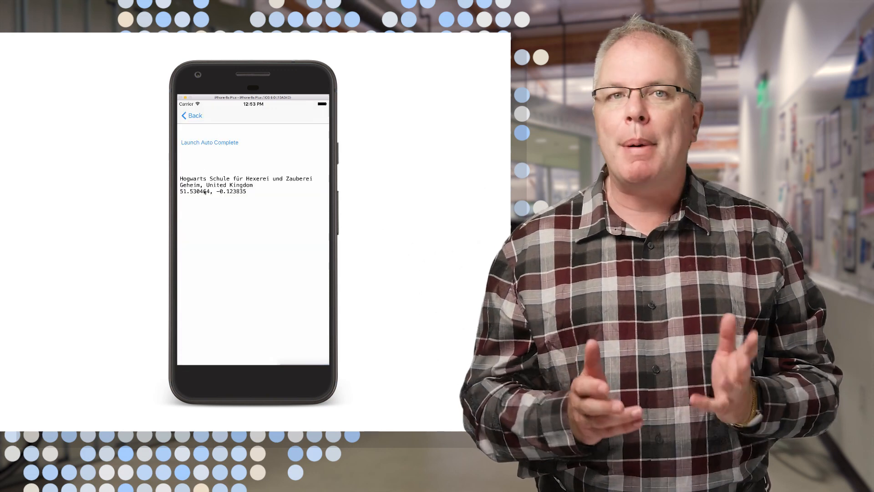
Search 'eiffel' and select Eiffel Tower to show Tour Eiffel's Paris address and coordinates.
click(209, 142)
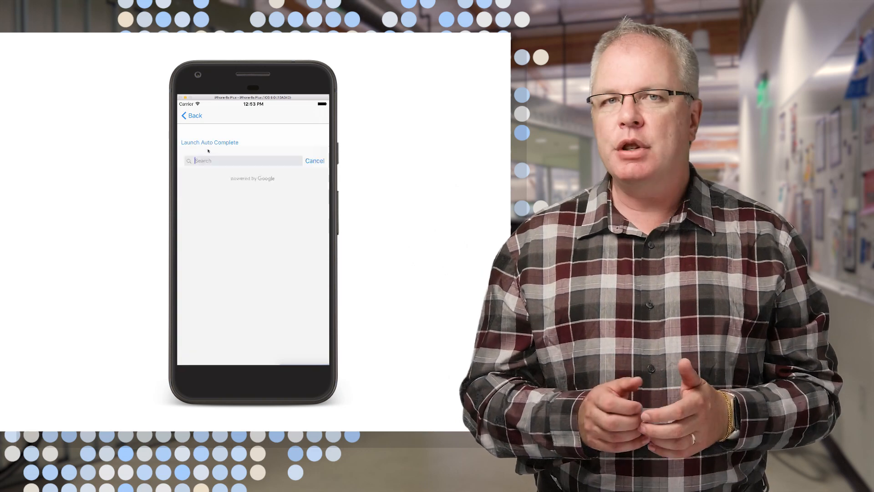
text(eiffel)
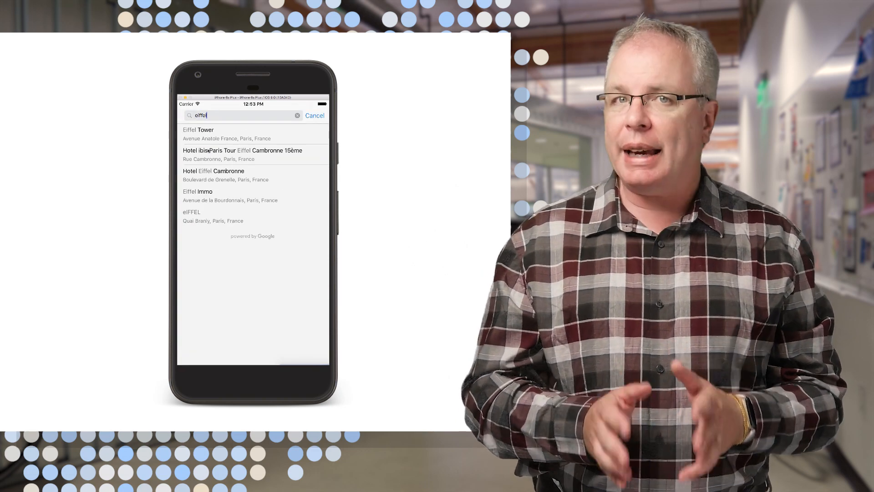
click(199, 130)
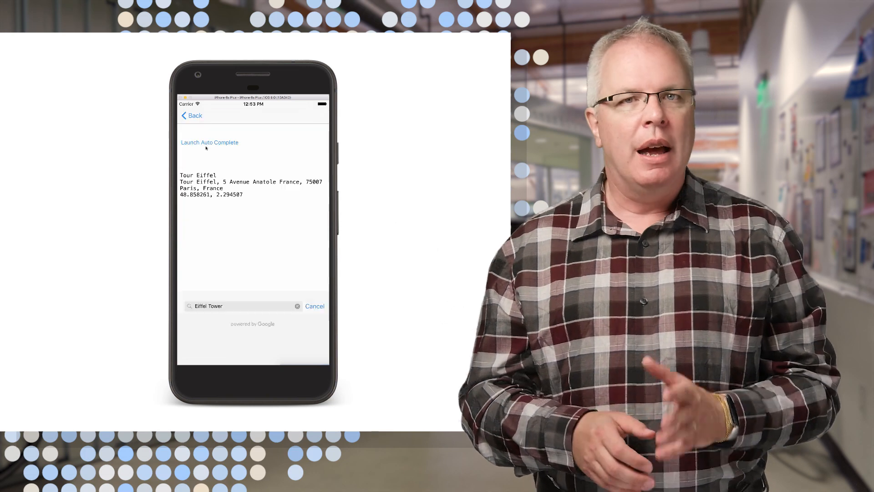